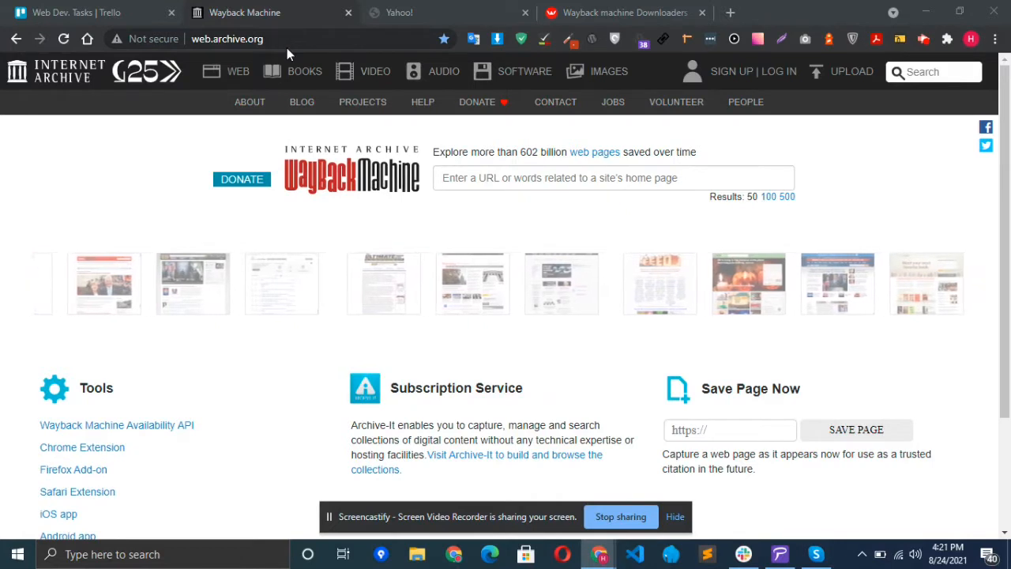
pyautogui.click(227, 37)
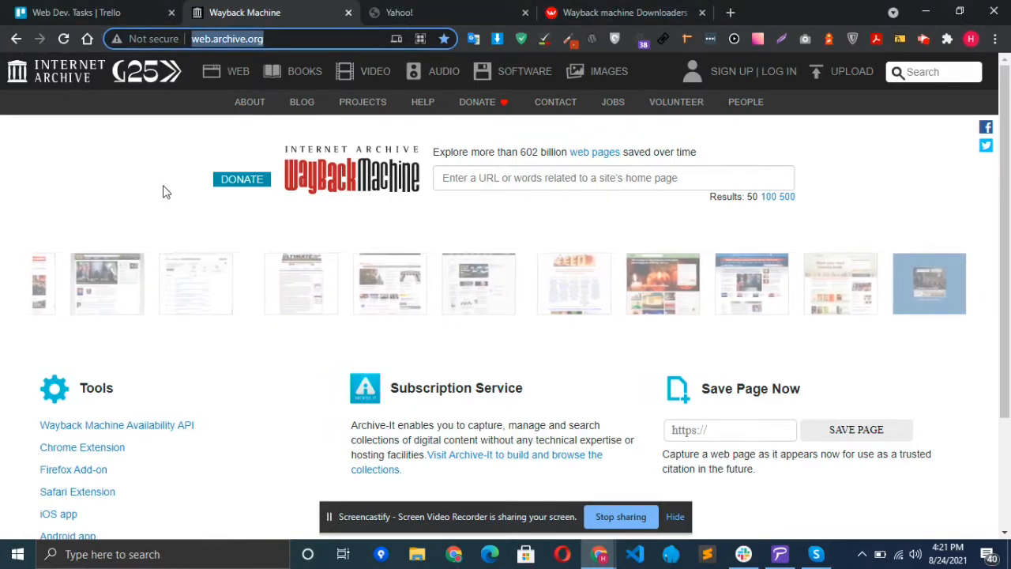
pyautogui.write('w')
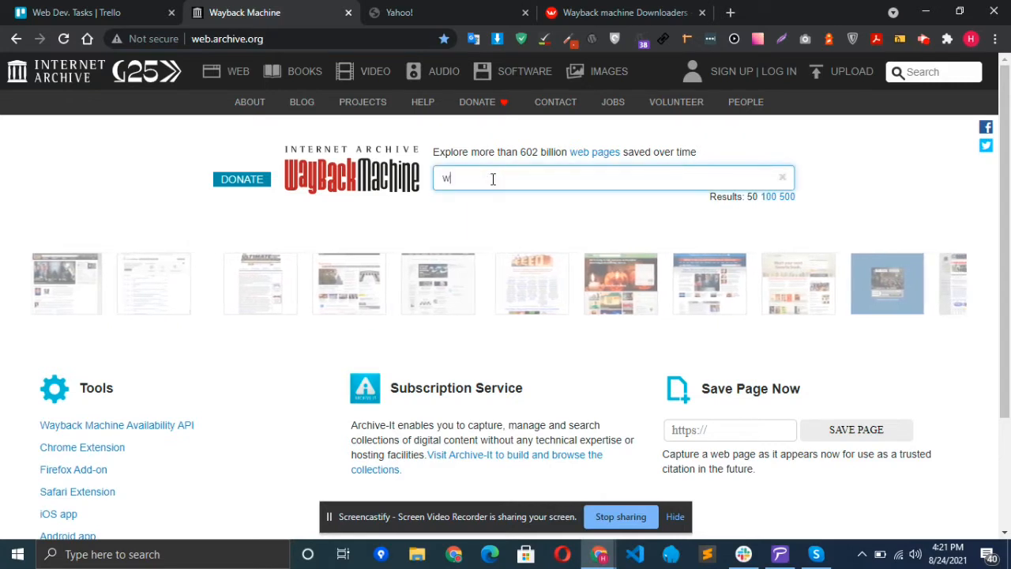
pyautogui.write('www.yahoo.com')
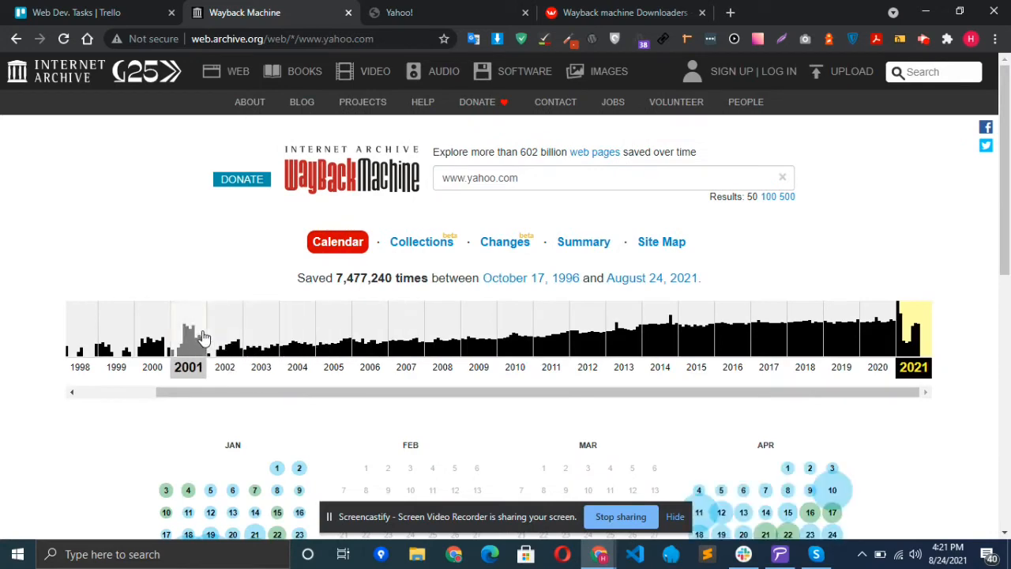
# Open the March 6, 2001 Yahoo capture from the 2001 calendar in a new tab and switch to it
pyautogui.click(188, 331)
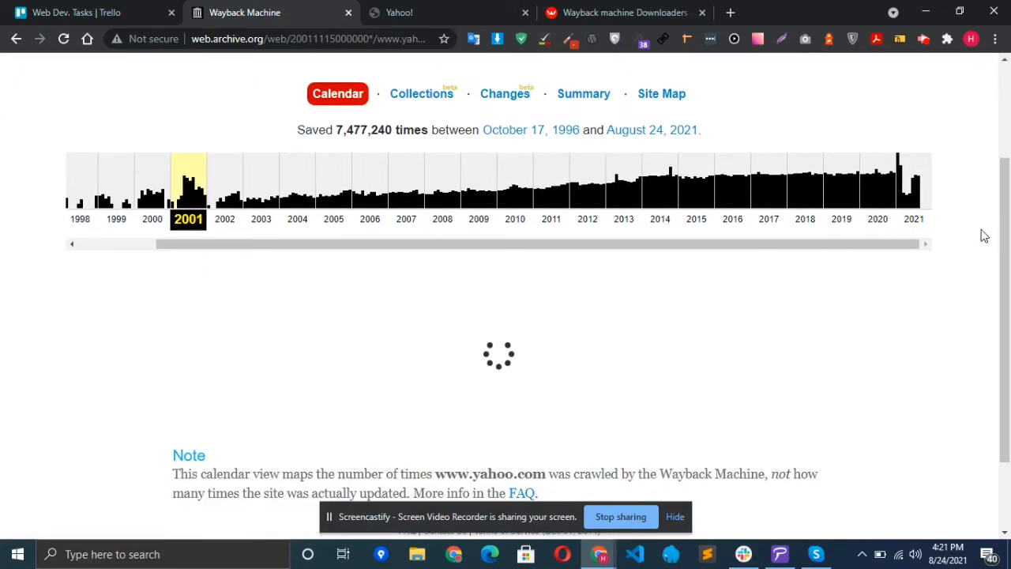
pyautogui.scroll(-3)
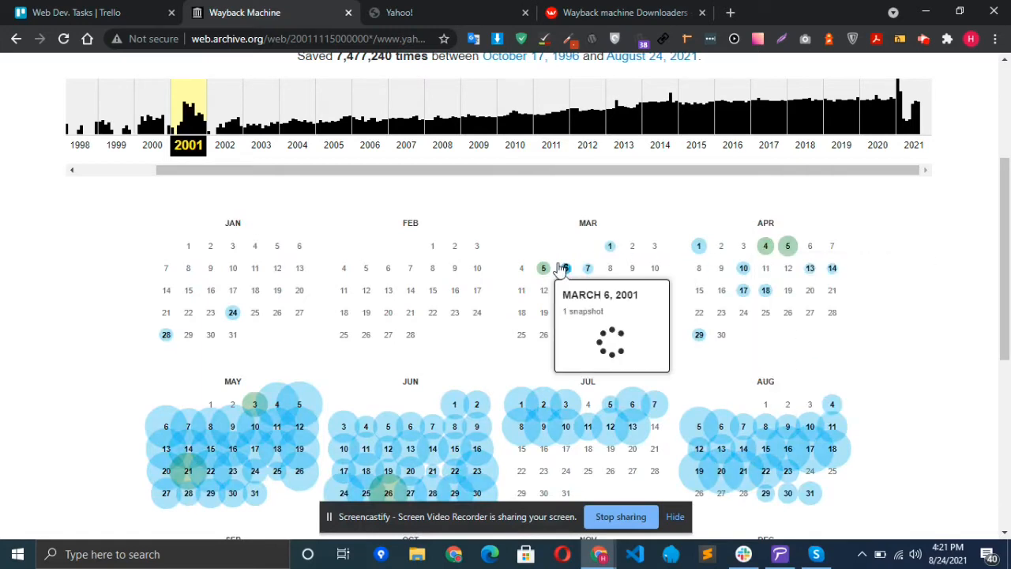
pyautogui.rightClick(584, 327)
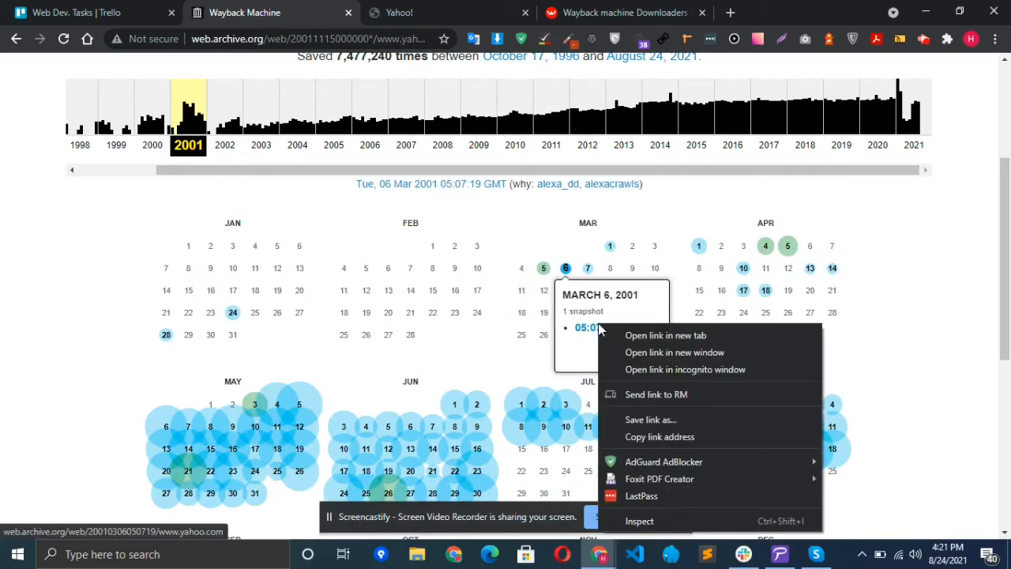
pyautogui.click(665, 335)
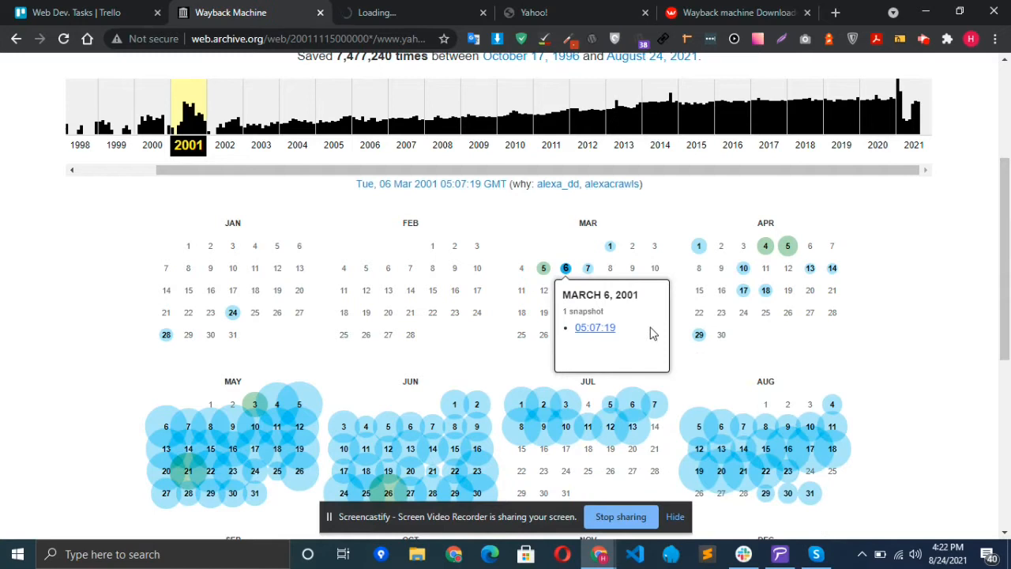
pyautogui.moveTo(642, 311)
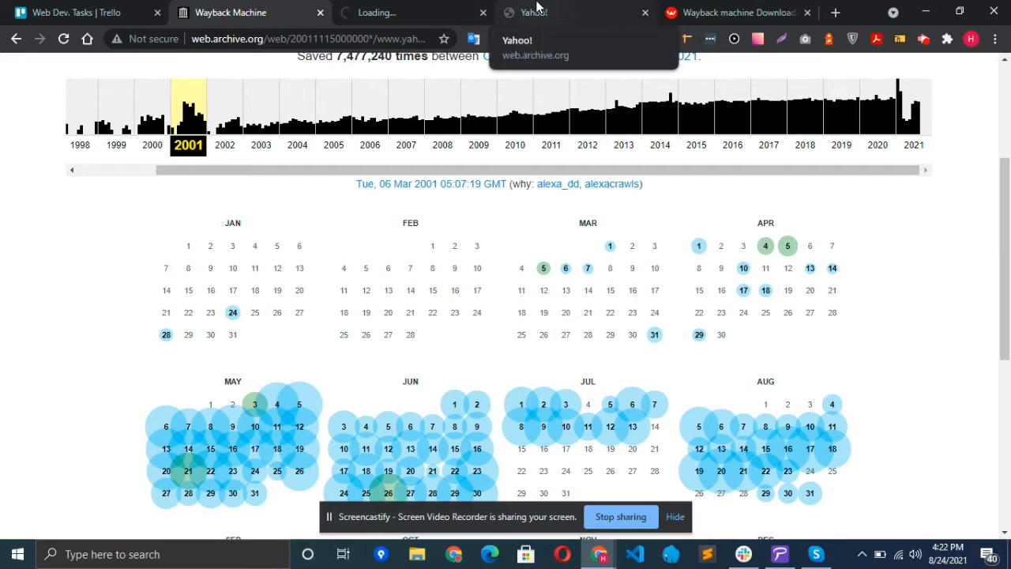
pyautogui.click(734, 13)
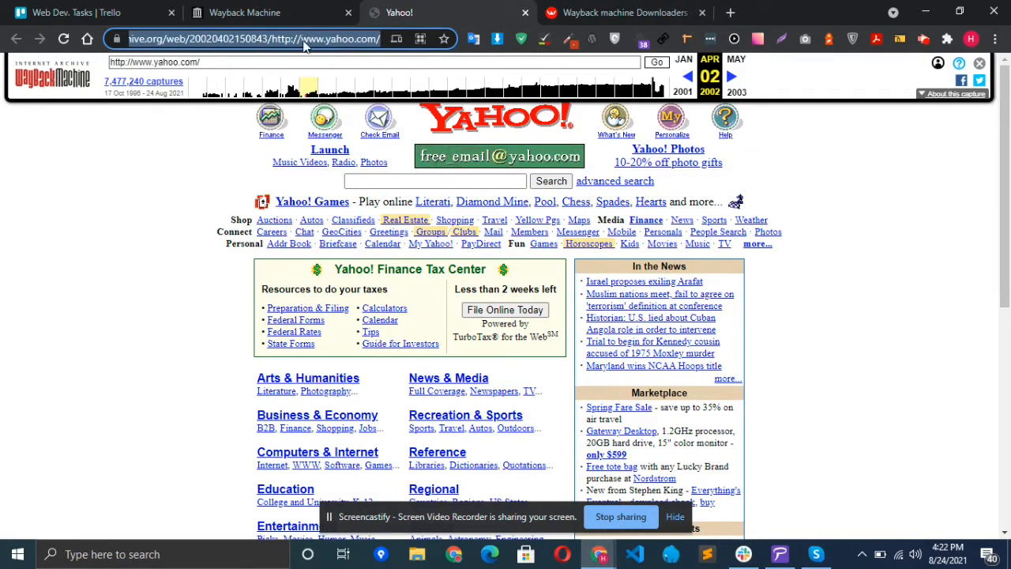
# Switch from the archived Yahoo page to the Wayback Downloaders site tab
pyautogui.click(624, 12)
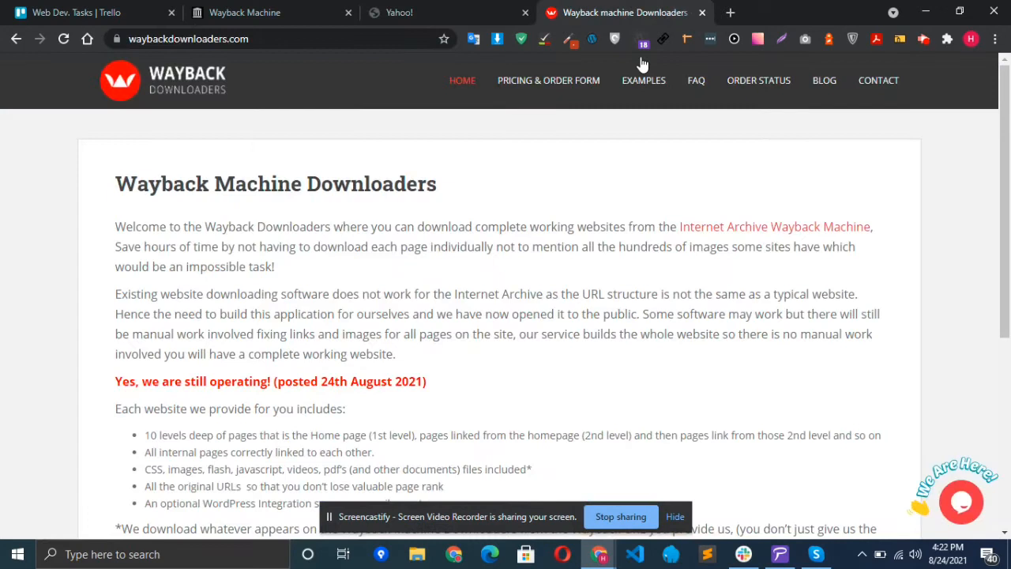
# Go to the Pricing & Order Form page from the top navigation
pyautogui.click(548, 79)
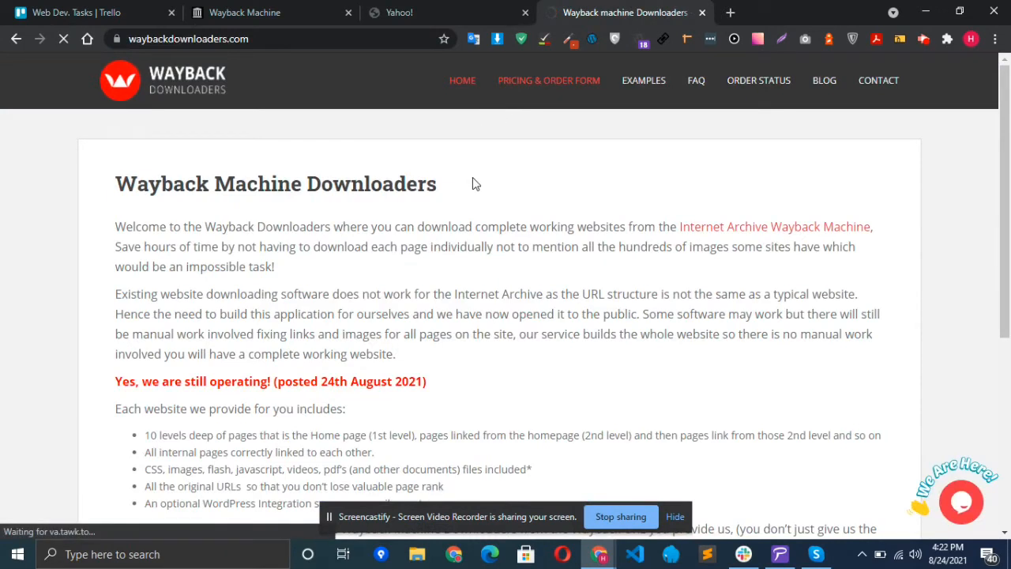
pyautogui.click(548, 79)
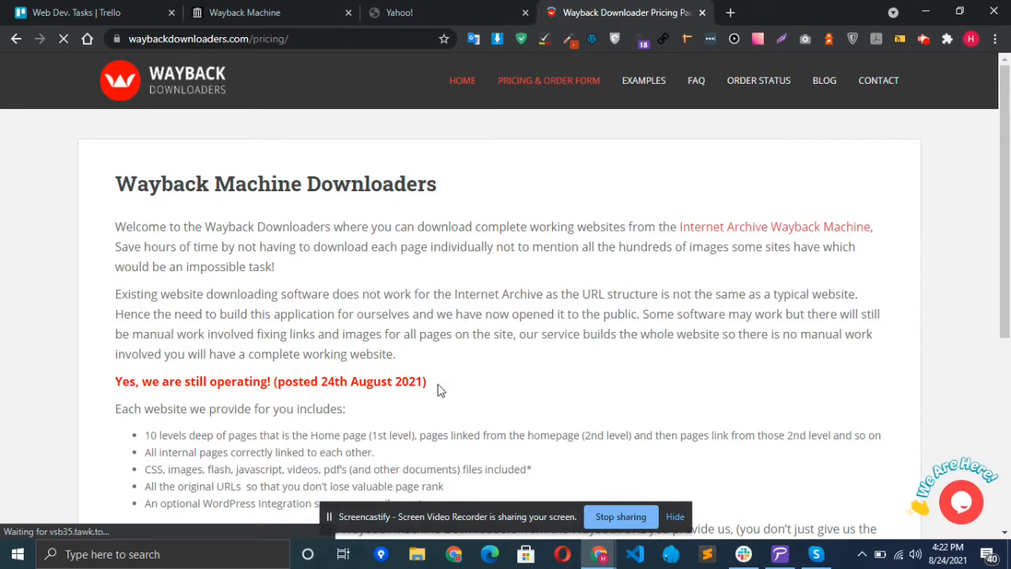
pyautogui.click(548, 79)
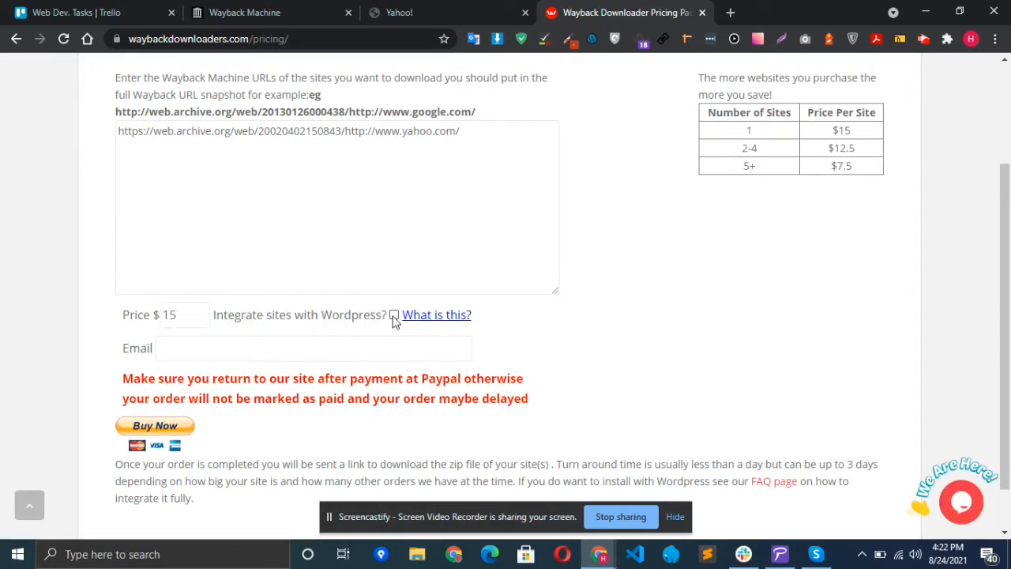
# Enable Integrate sites with Wordpress, raising the price to $45, and select the web host details label
pyautogui.click(393, 315)
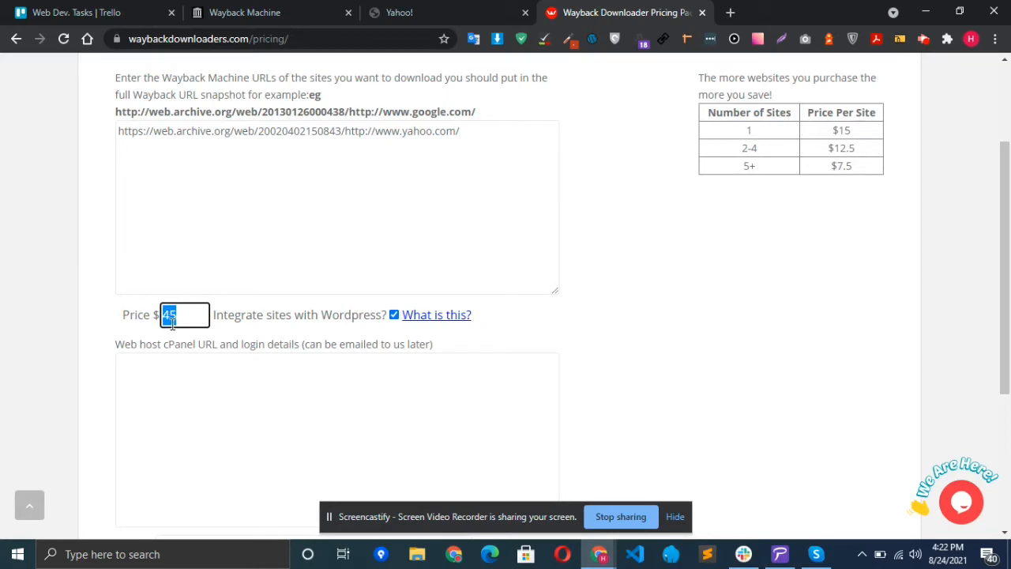
pyautogui.scroll(-3)
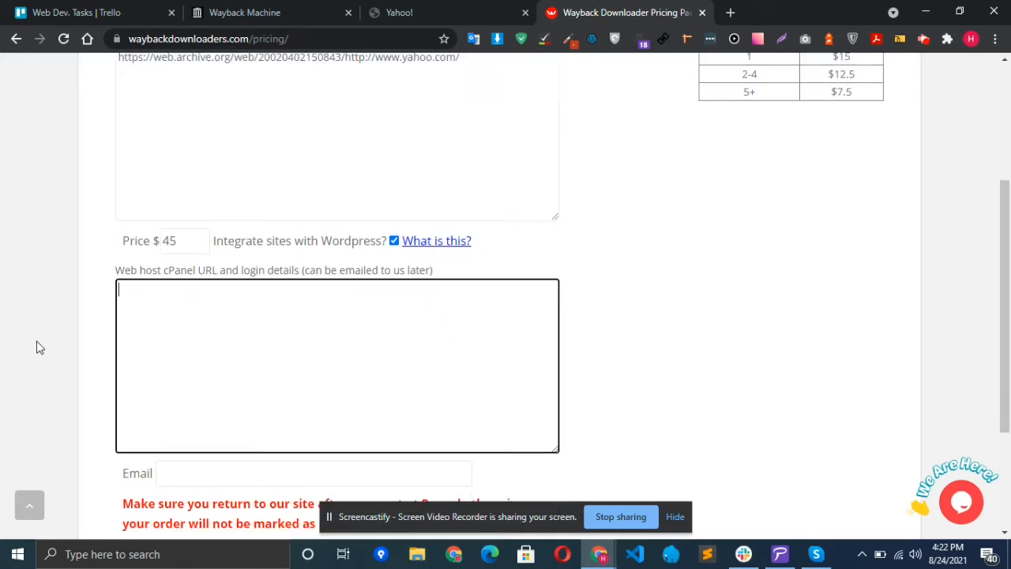
pyautogui.scroll(-3)
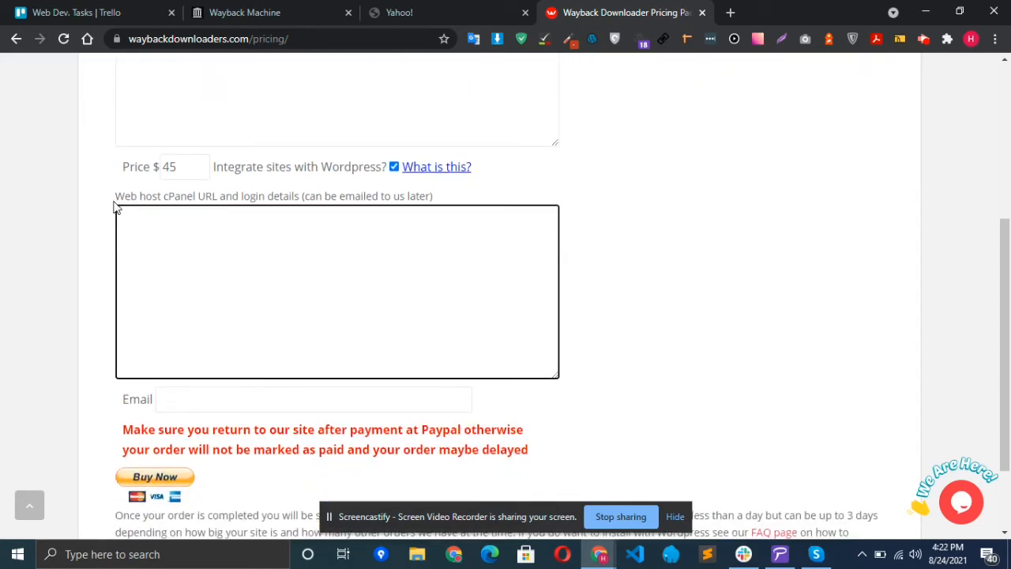
pyautogui.moveTo(115, 196); pyautogui.dragTo(310, 196)
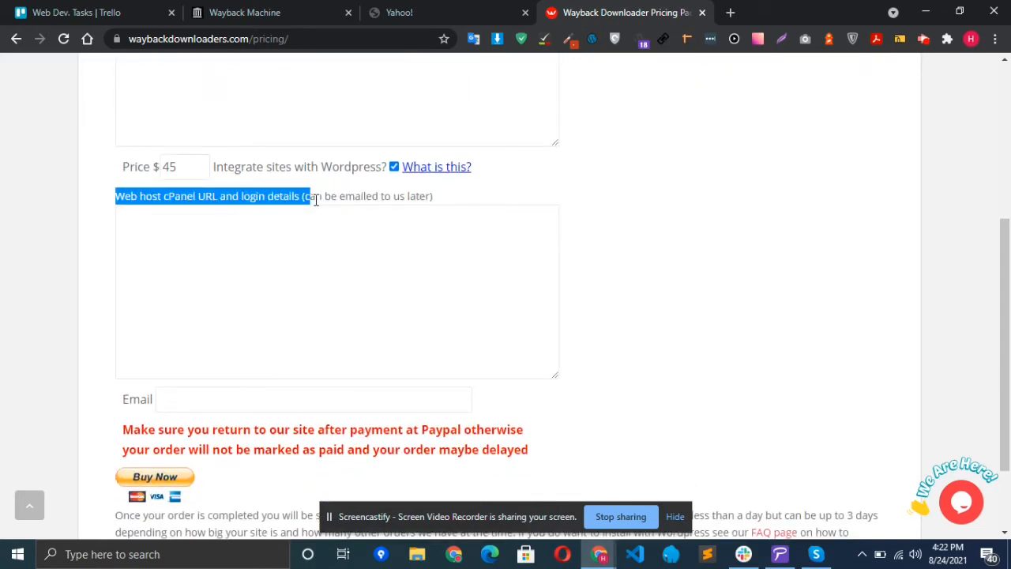
pyautogui.moveTo(308, 196); pyautogui.dragTo(433, 196)
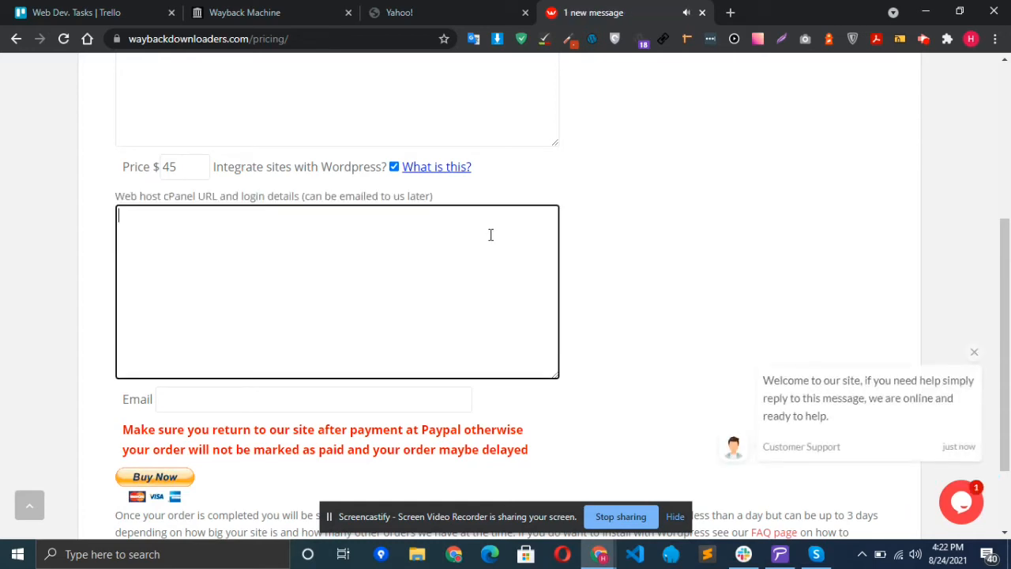
pyautogui.scroll(-3)
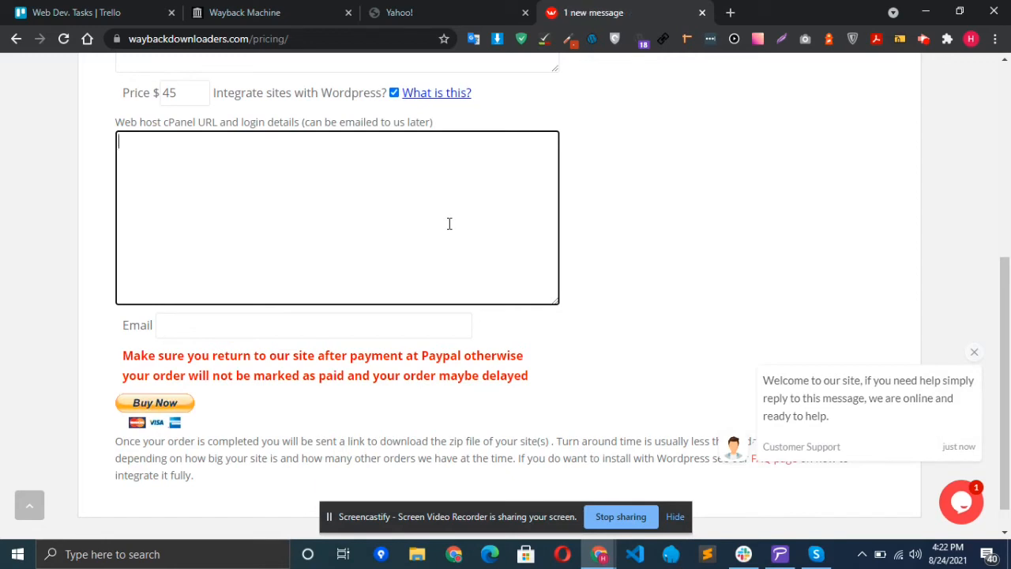
pyautogui.moveTo(450, 228)
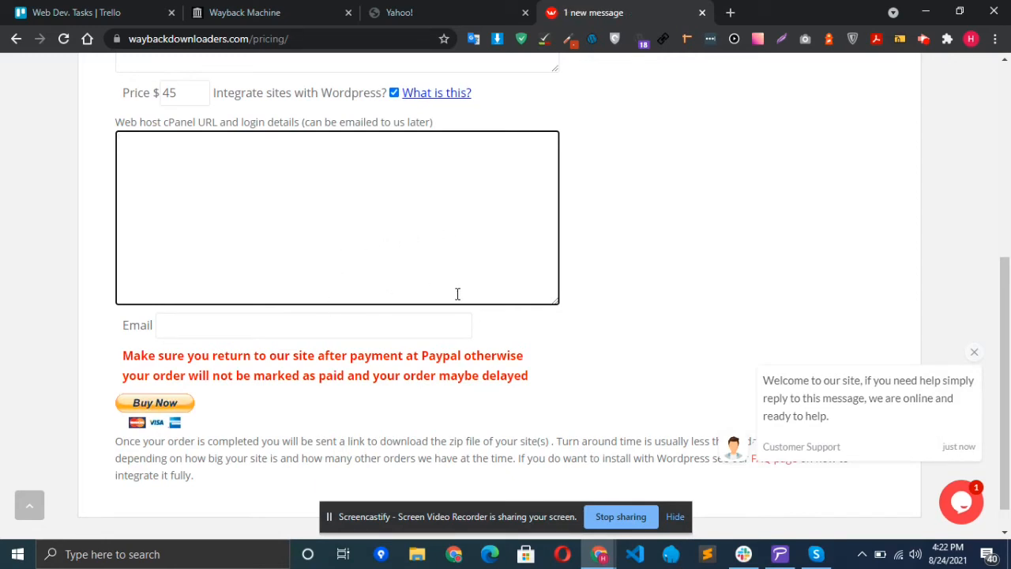
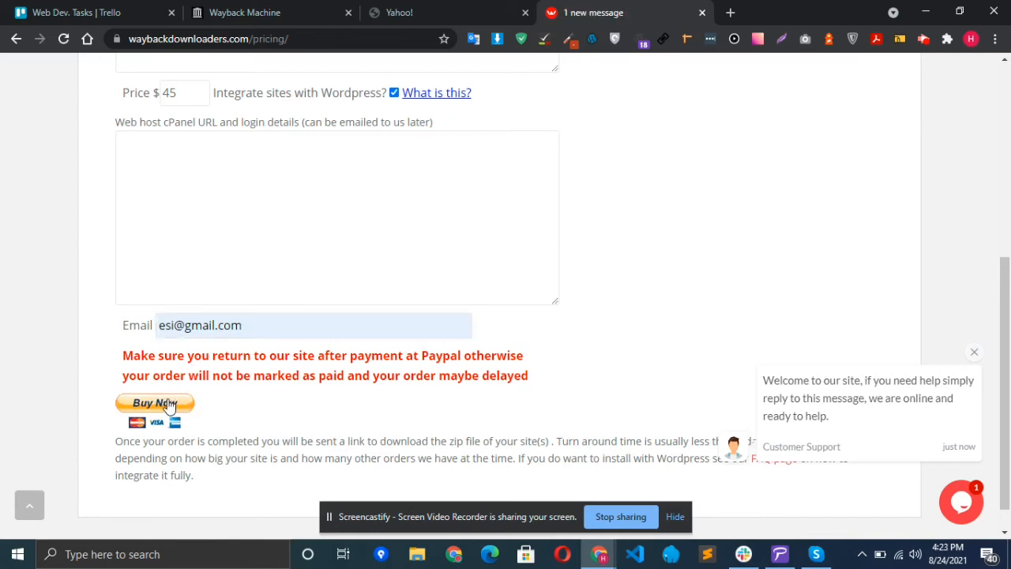
pyautogui.click(154, 403)
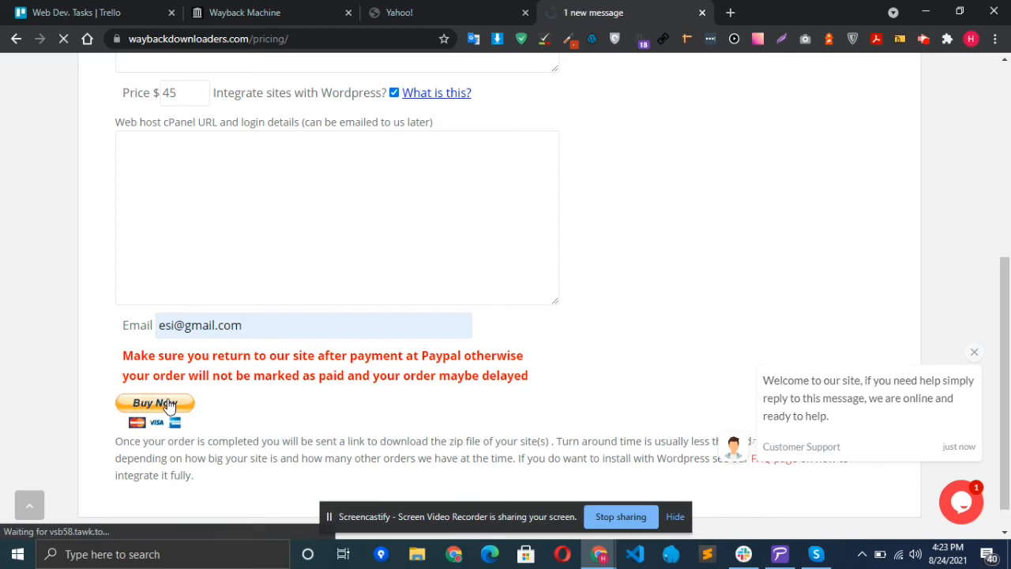
# Reach the $45 PayPal sign-in, go back, and land on the Confirm Form Resubmission page
pyautogui.click(155, 403)
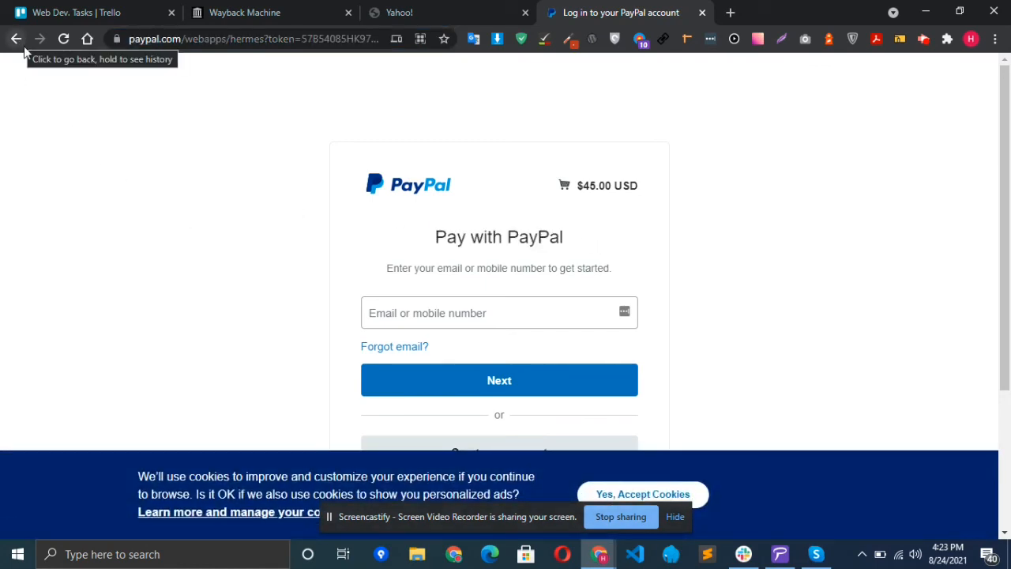
pyautogui.click(17, 37)
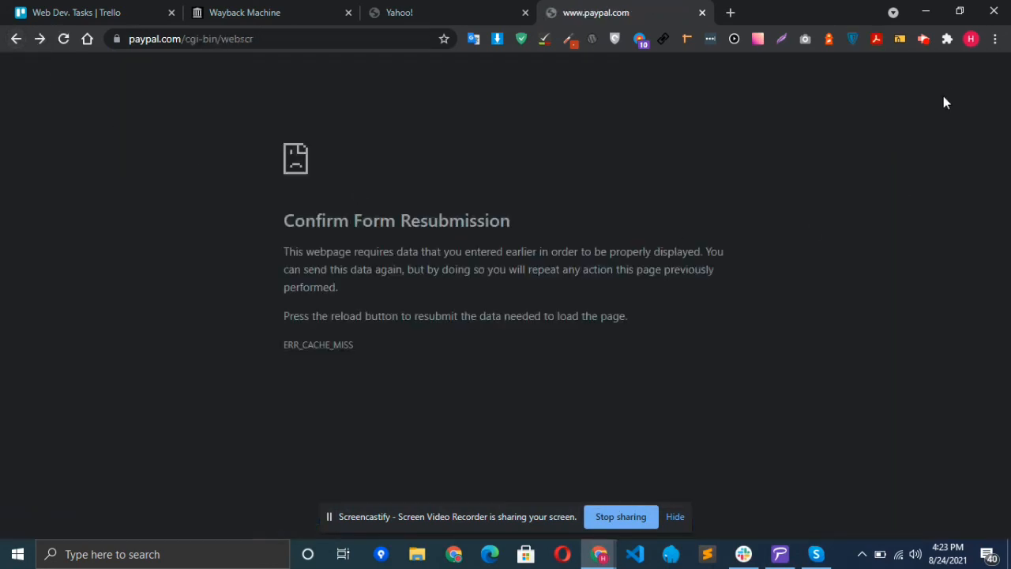
pyautogui.click(923, 38)
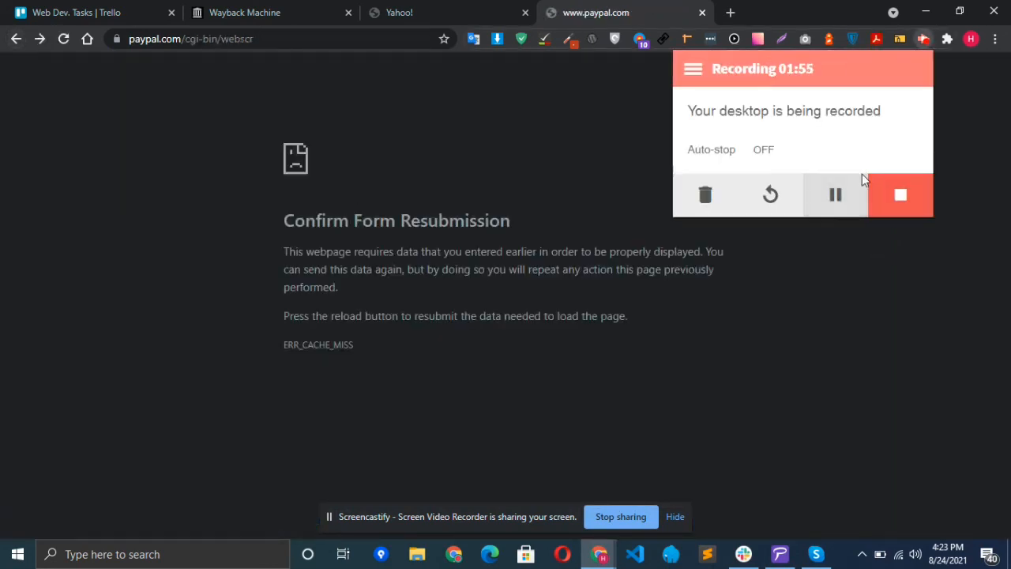